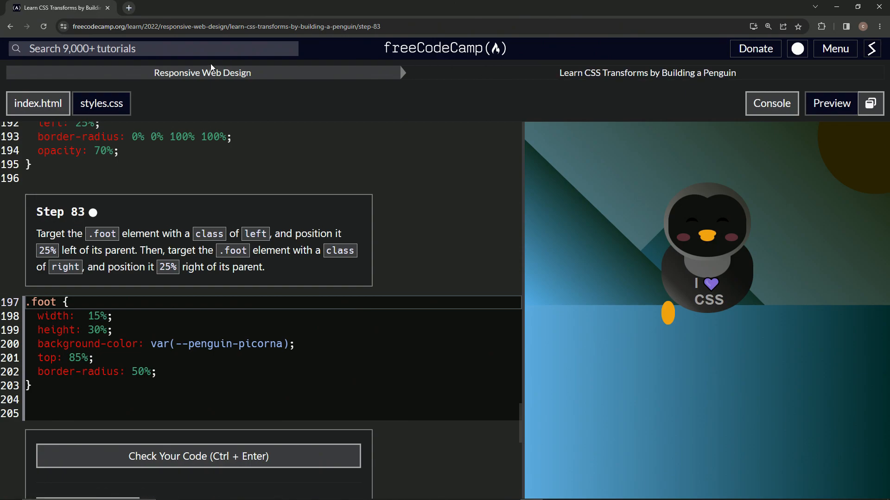
pyautogui.moveTo(595, 89)
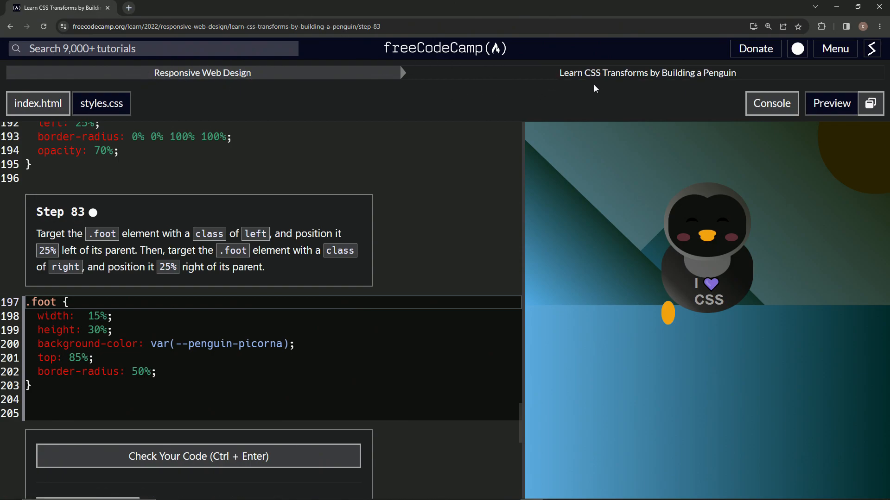
pyautogui.moveTo(481, 120)
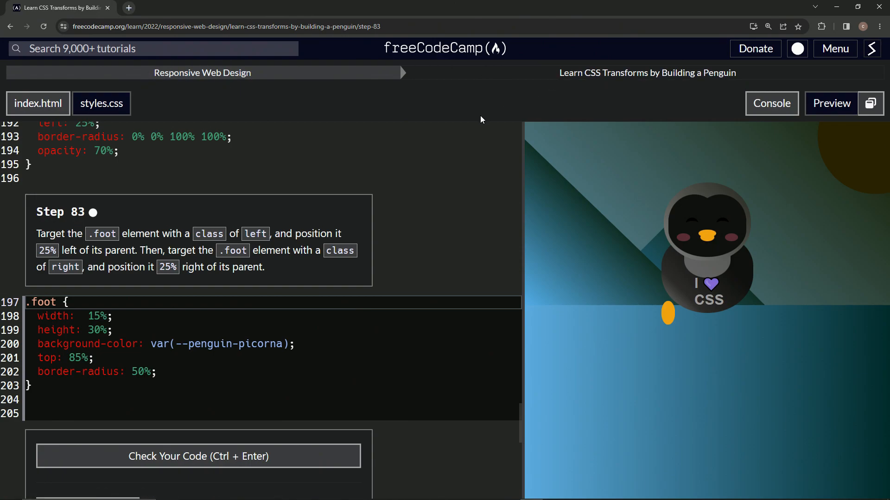
pyautogui.moveTo(88, 226)
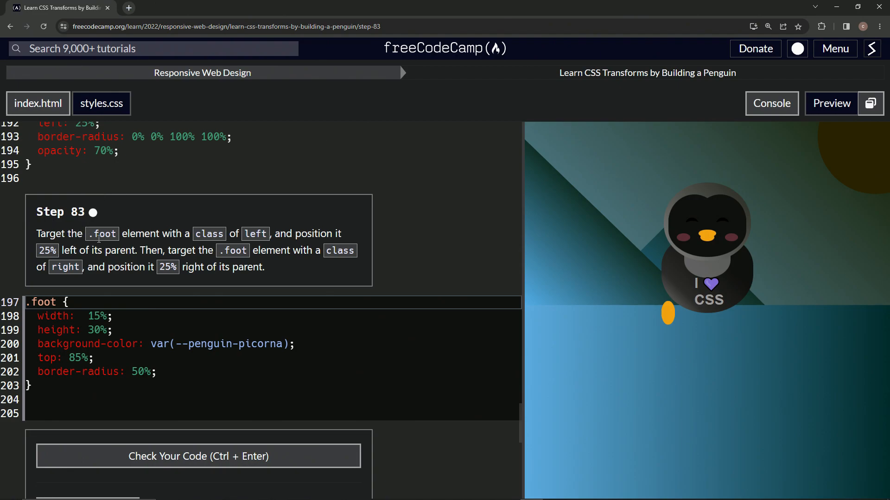
pyautogui.moveTo(255, 239)
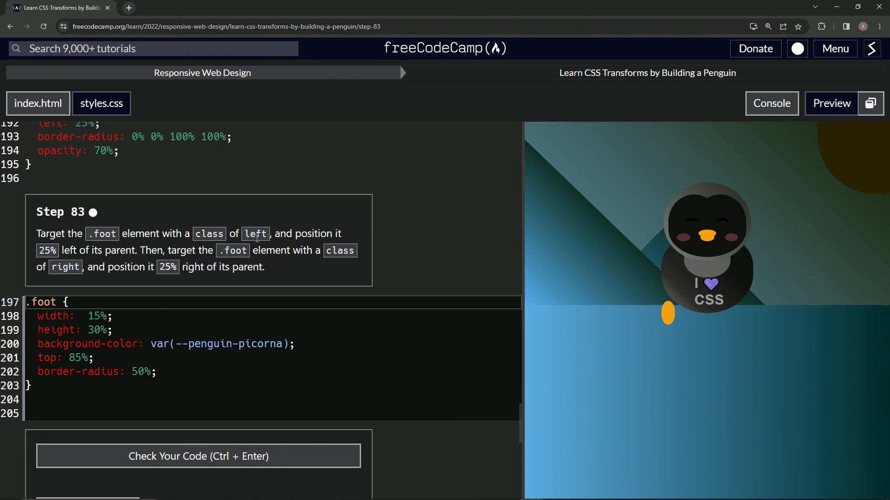
pyautogui.moveTo(280, 263)
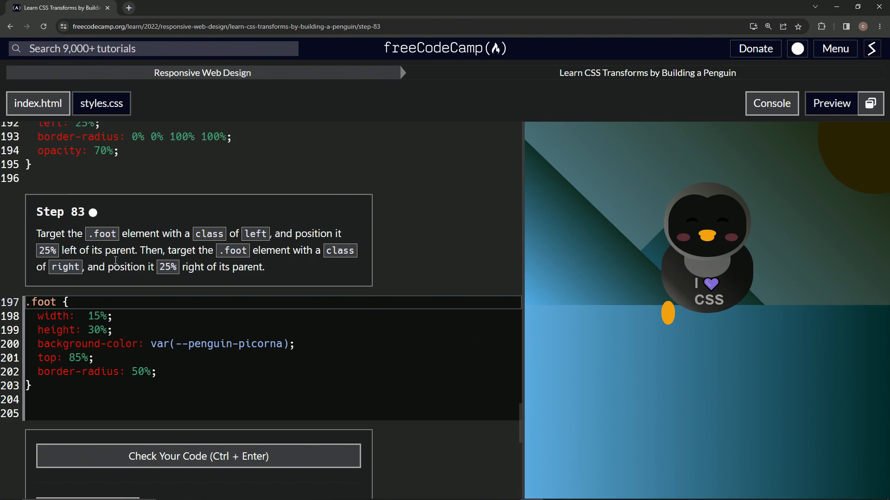
pyautogui.moveTo(198, 285)
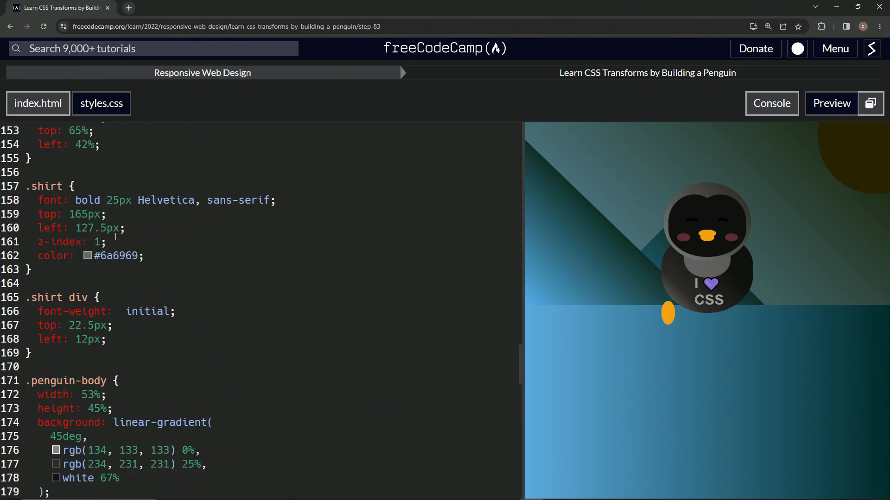
# - Select the .blush.left and .blush.right rules and paste a copy after the .foot rule
pyautogui.scroll(3)
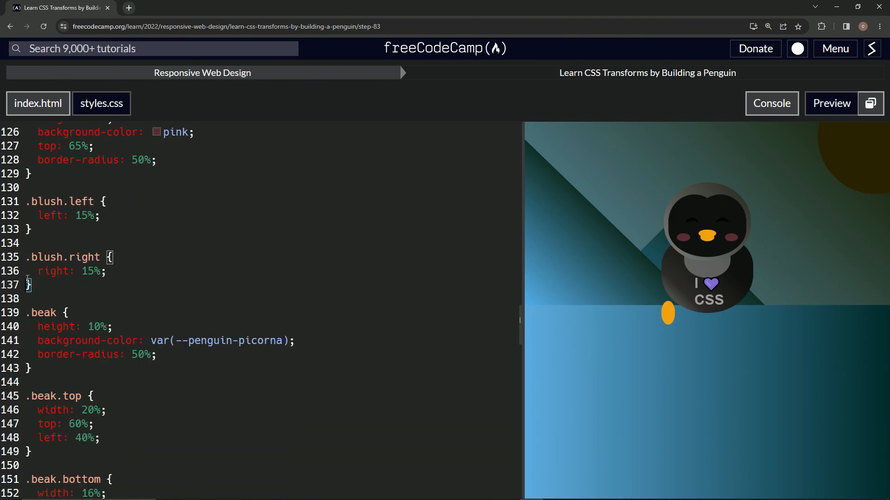
pyautogui.moveTo(22, 201); pyautogui.dragTo(29, 285)
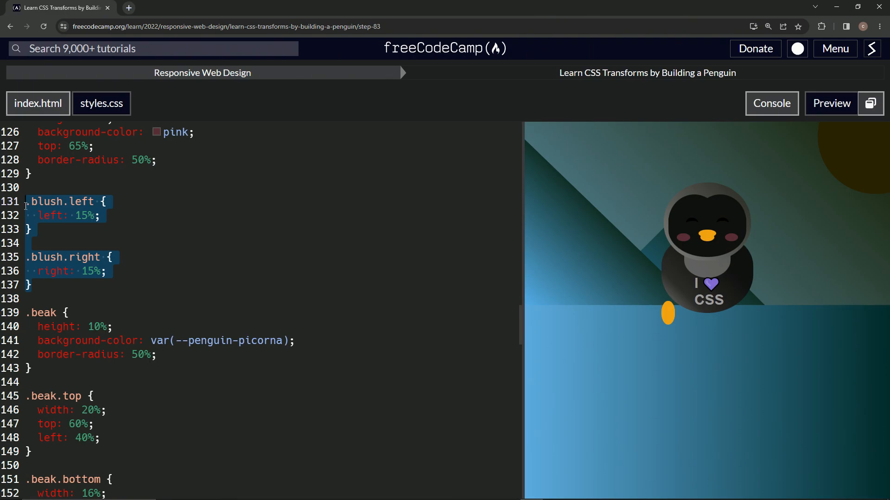
pyautogui.scroll(-3)
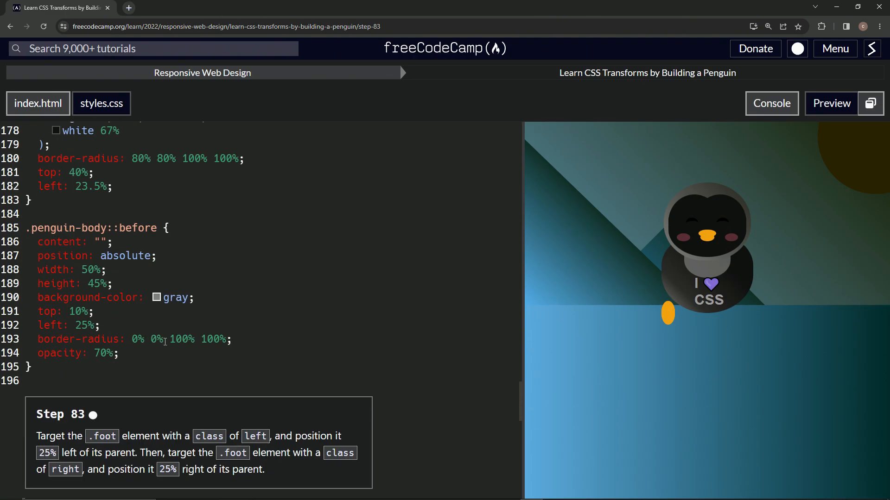
pyautogui.scroll(-3)
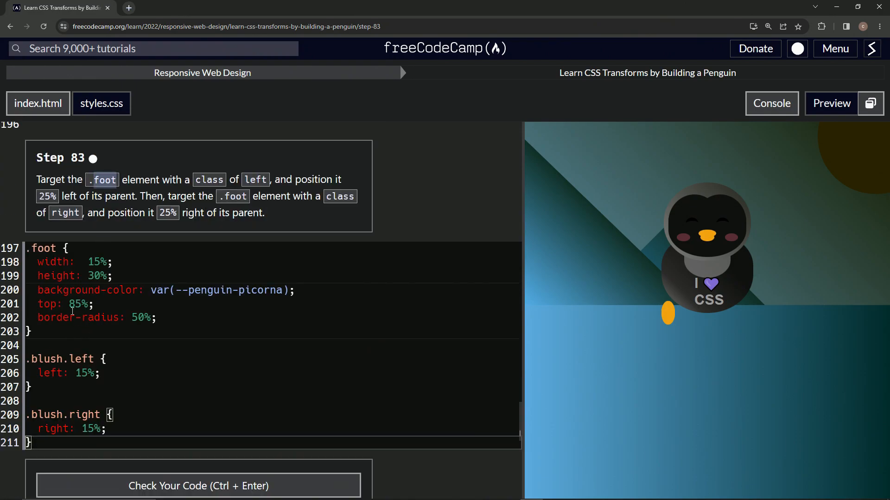
# - Rename blush to foot in the selectors and set the offsets to 25%
pyautogui.doubleClick(49, 359)
pyautogui.write('foot')
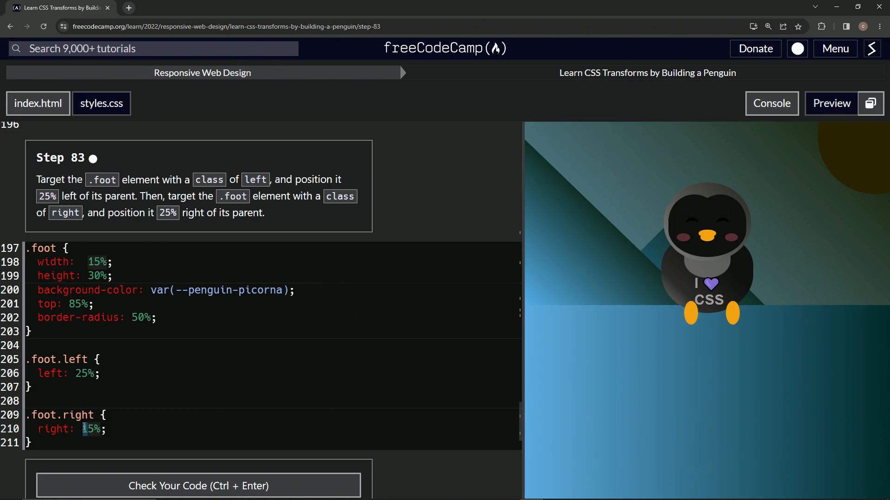
pyautogui.write('25%')
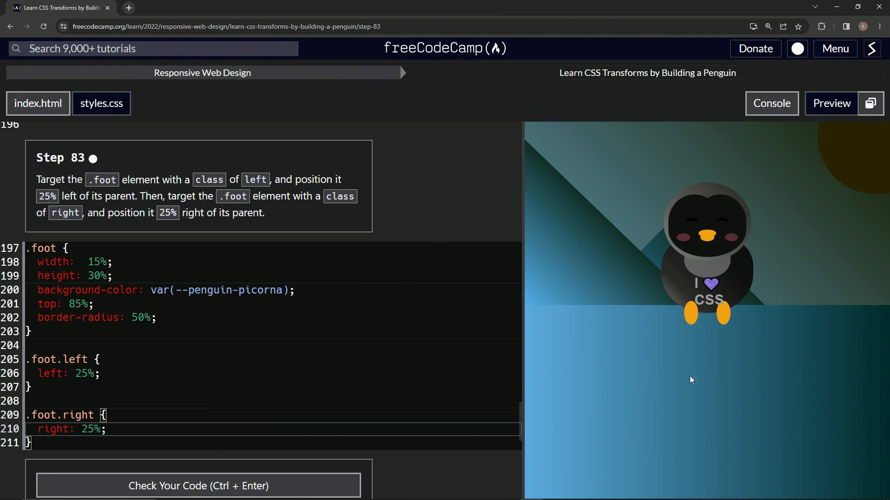
pyautogui.moveTo(695, 311)
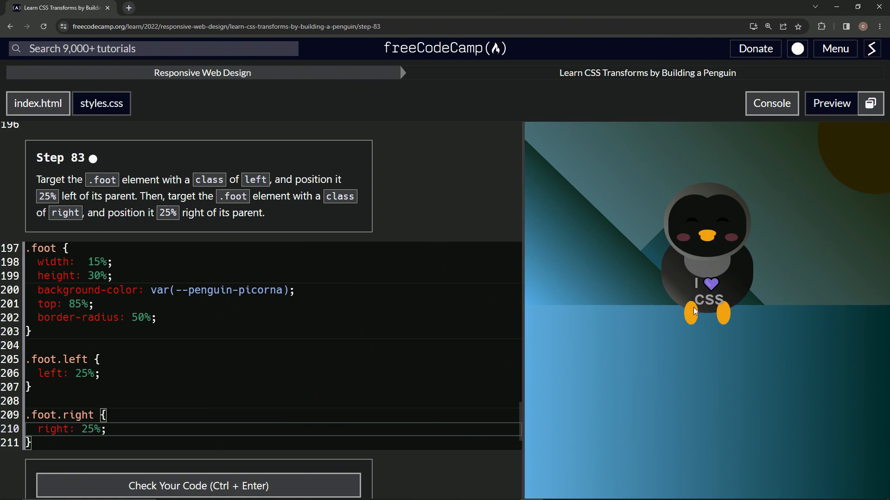
# - Check the Step 83 code, submit it, and advance to Step 84
pyautogui.click(197, 486)
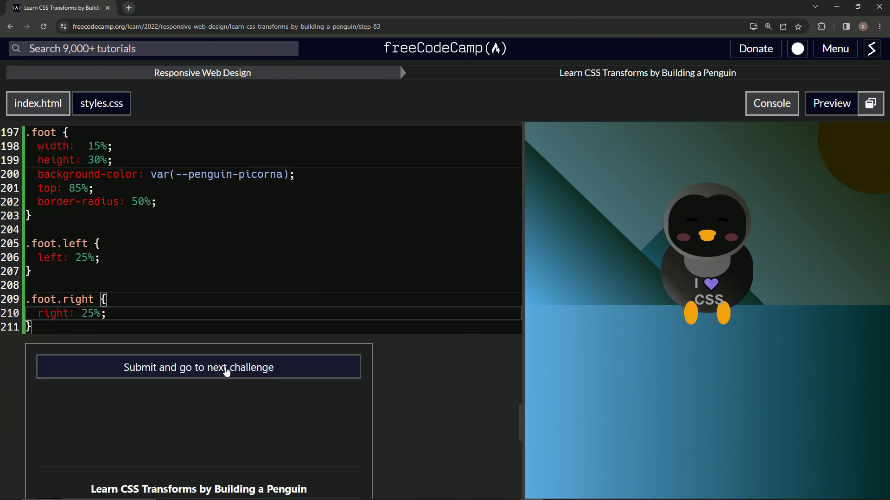
pyautogui.click(198, 367)
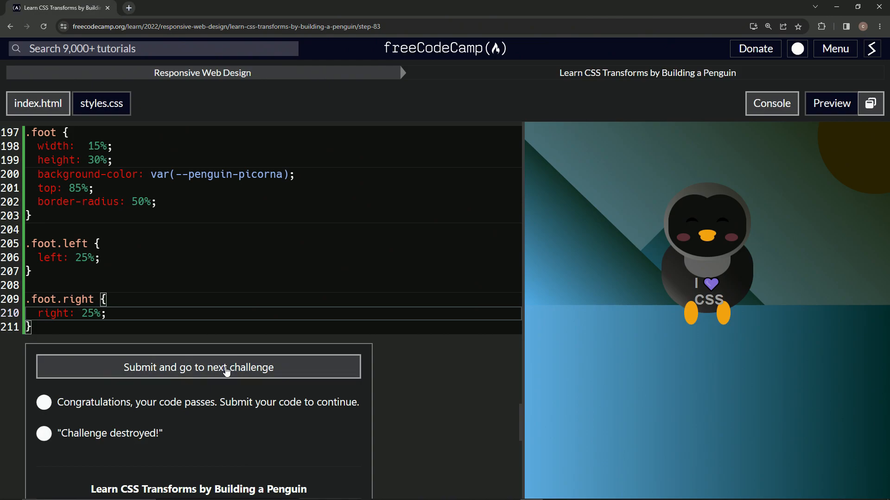
pyautogui.click(198, 367)
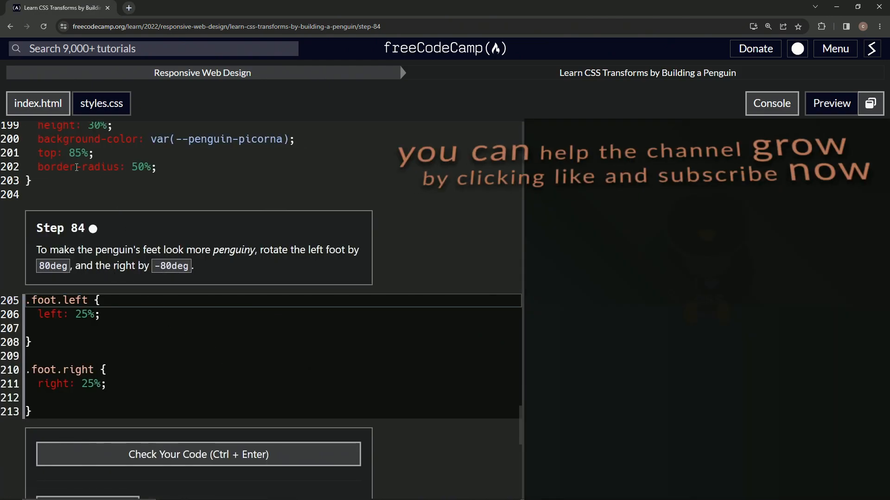